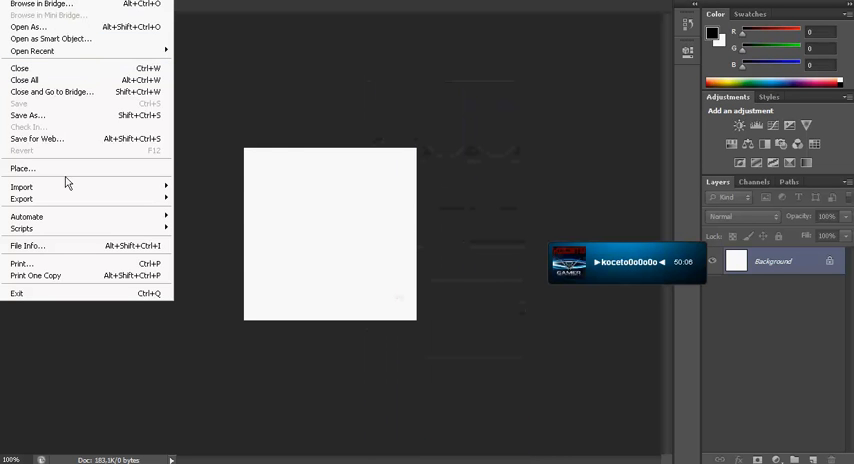
- Place the purple galaxy image as the background and the red paint splash over it
left_click(22, 168)
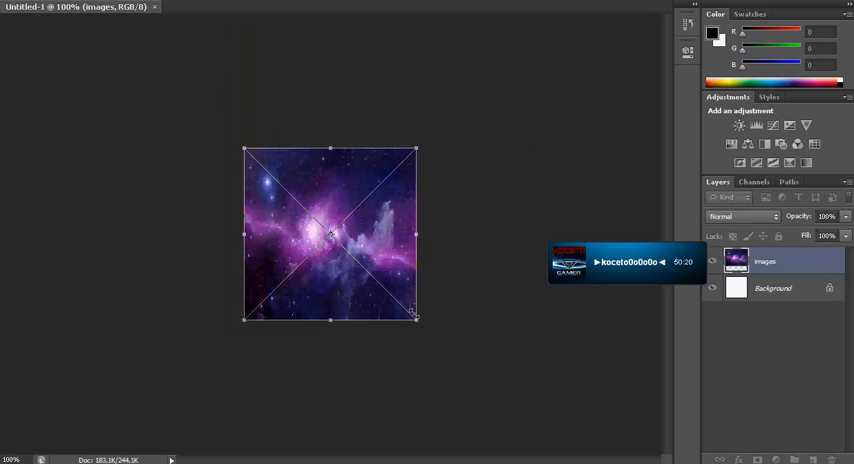
left_click(14, 4)
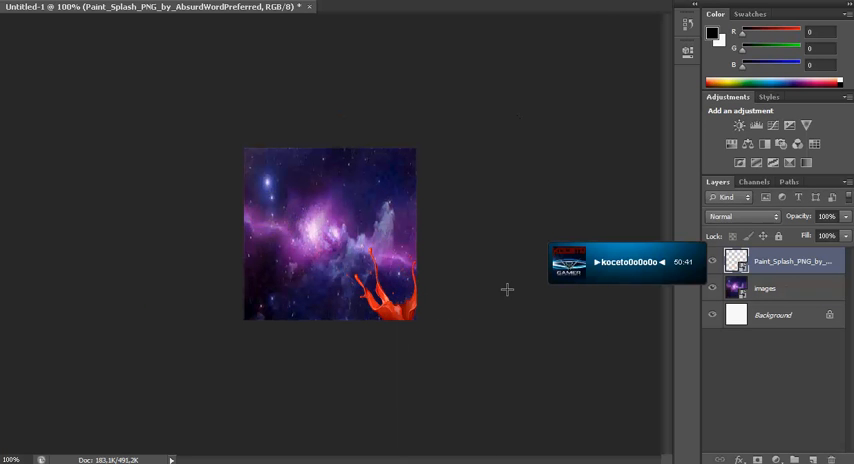
left_click(764, 288)
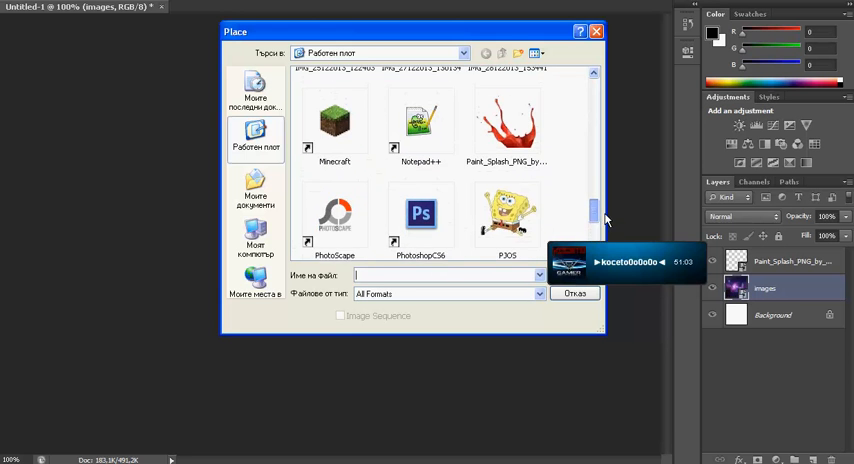
- Place the SpongeBob PNG leaping over the galaxy in the upper right corner
scroll("down", 3)
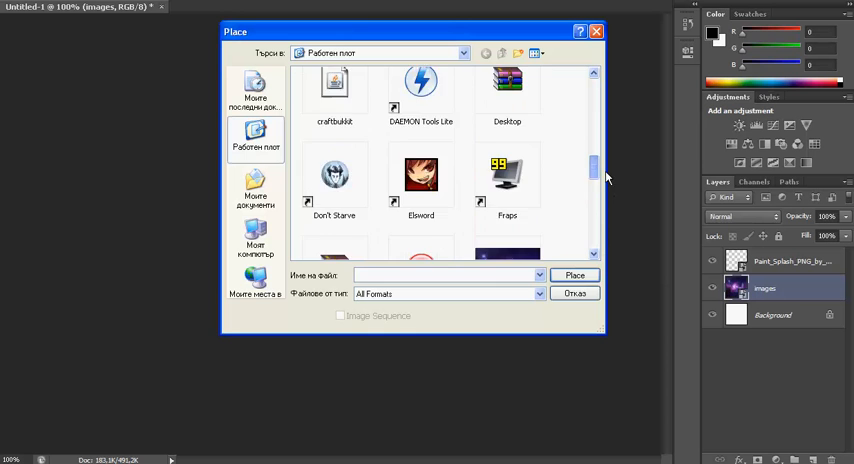
scroll("down", 3)
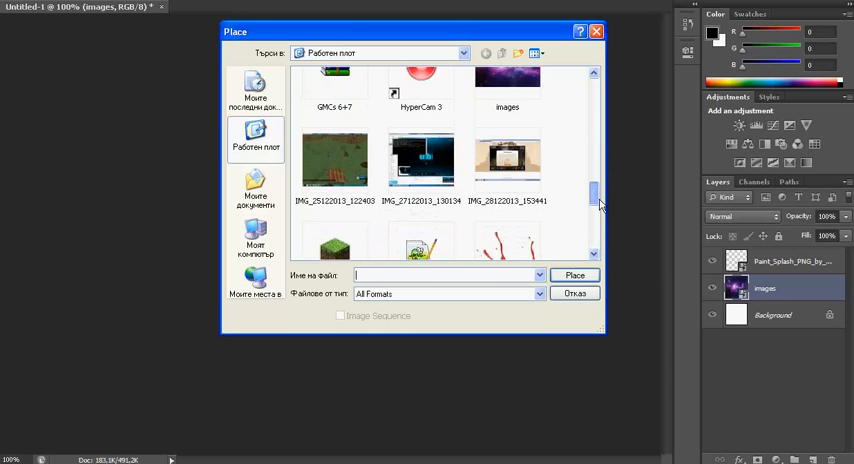
scroll("down", 3)
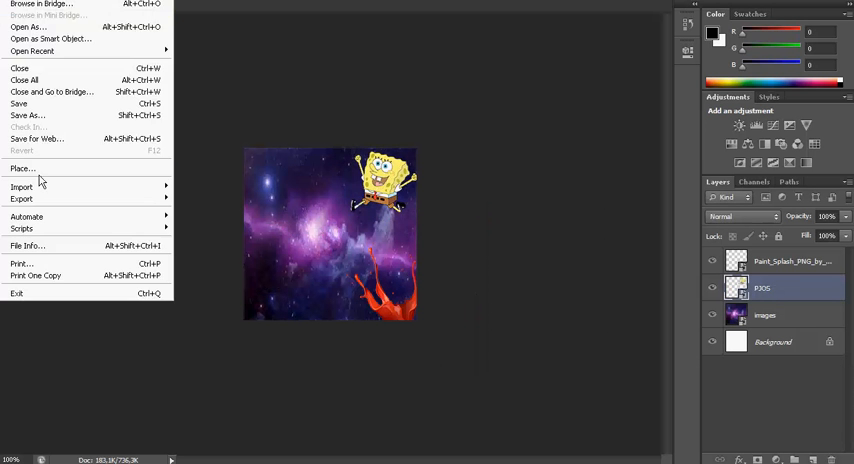
left_click(22, 168)
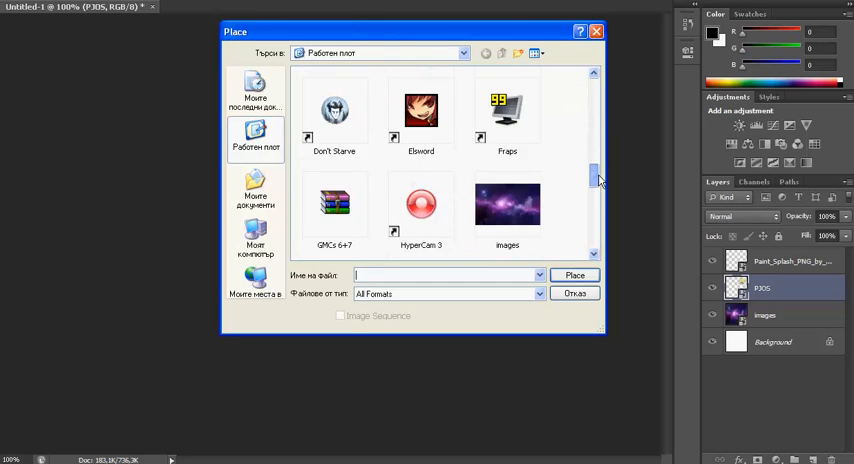
scroll("down", 3)
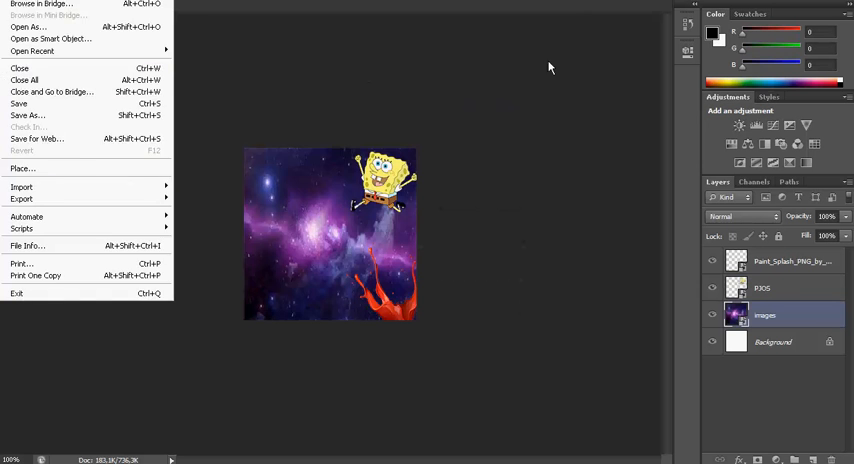
- Place the Homer image flying in the upper left and browse for the next picture
left_click(22, 168)
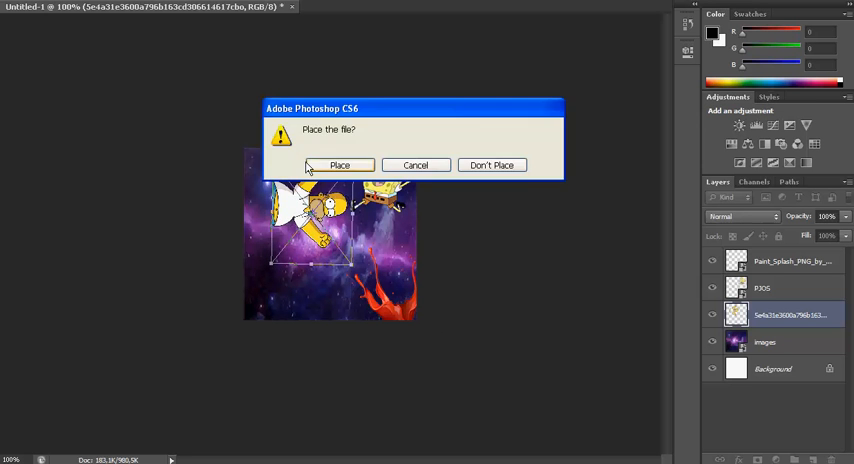
left_click(340, 164)
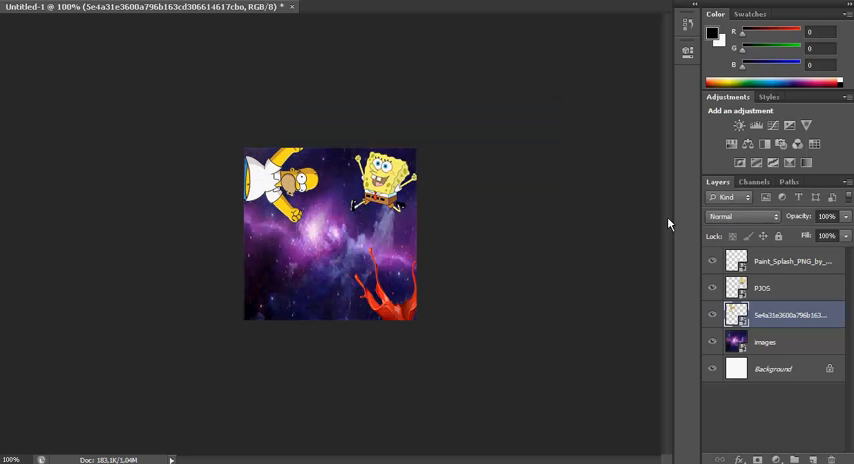
left_click(792, 260)
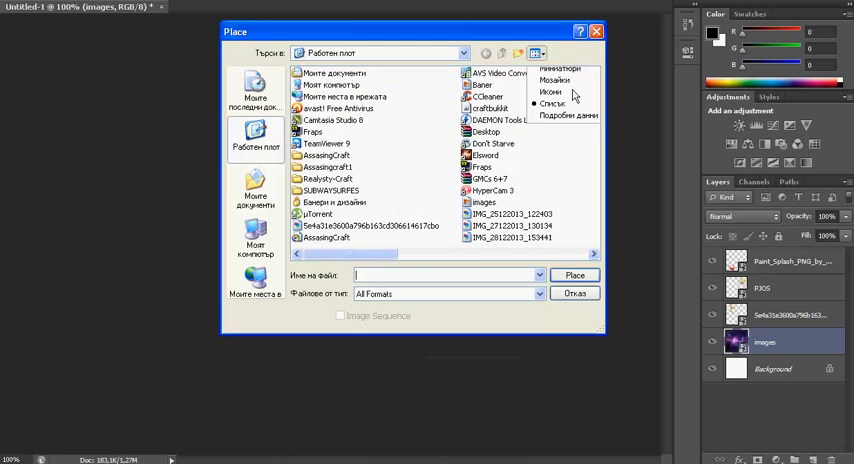
left_click(554, 80)
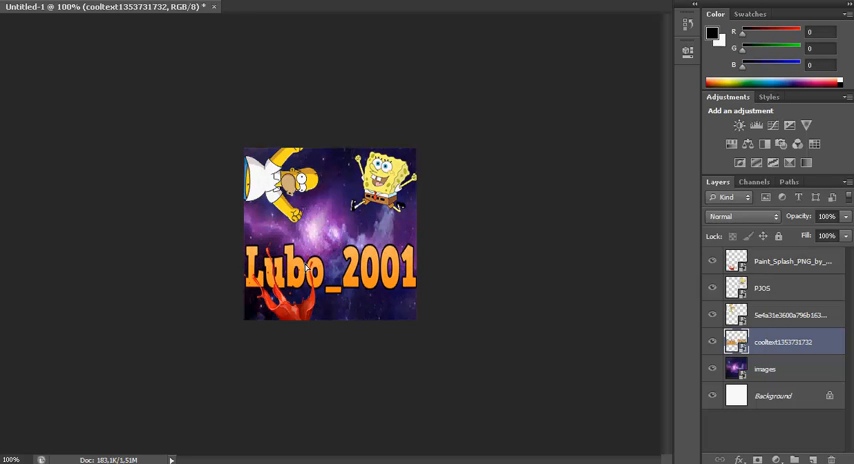
- Place the orange Lubo_2001 title across the middle as its own layer above the galaxy
left_click(776, 368)
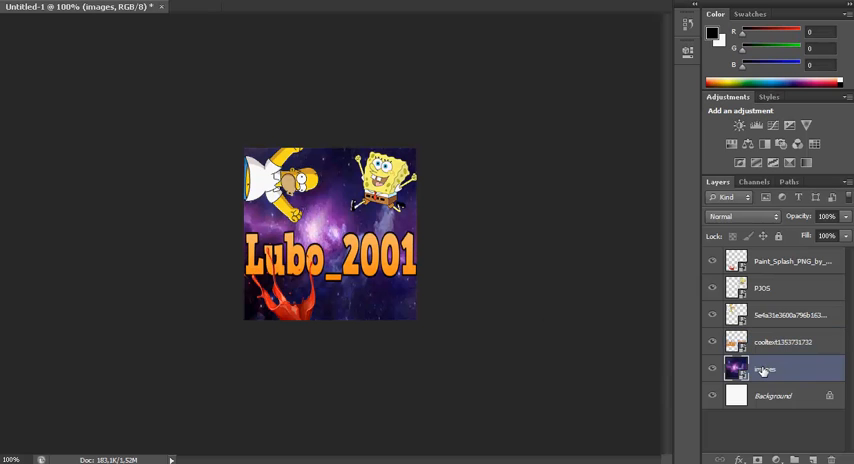
mouse_move(764, 370)
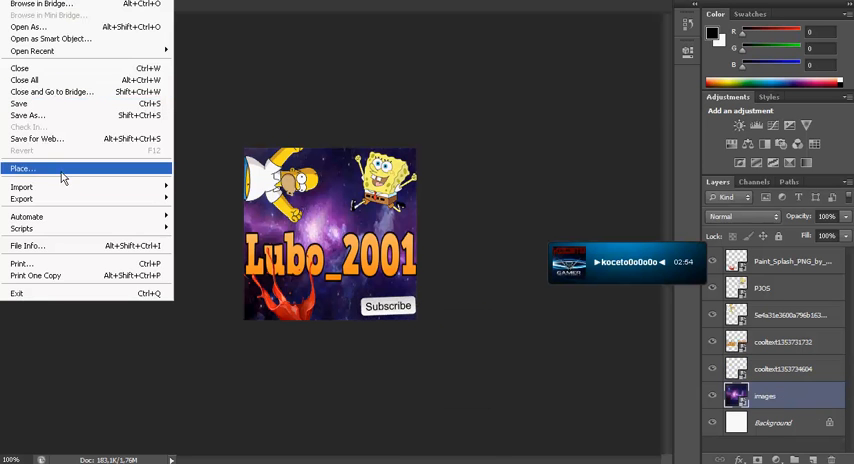
- Place the green arrow image beside the Subscribe button at the bottom right
left_click(22, 168)
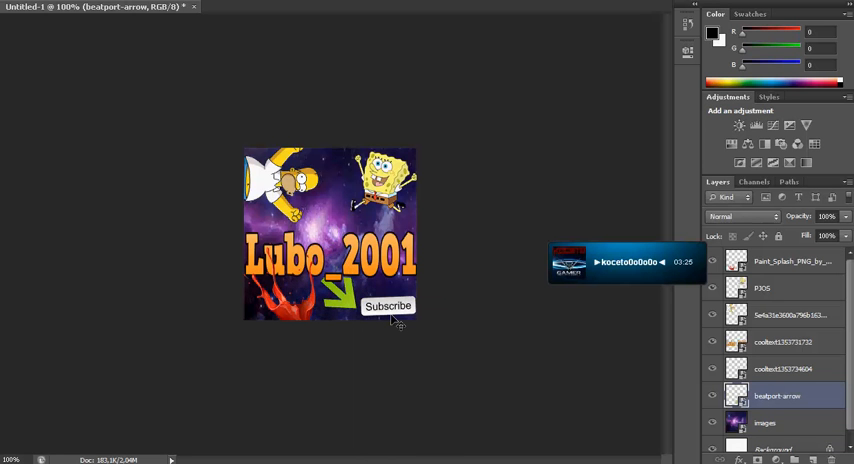
left_click(766, 422)
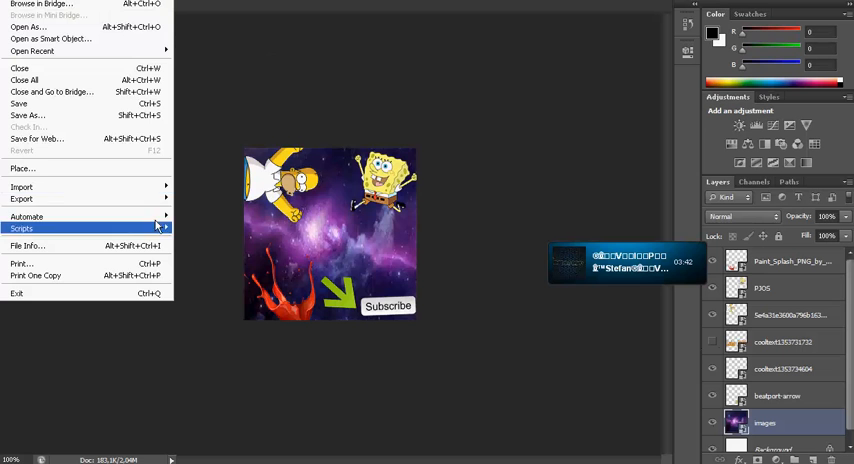
- Place the Gamer text image above the Lubo_2001 title
left_click(22, 168)
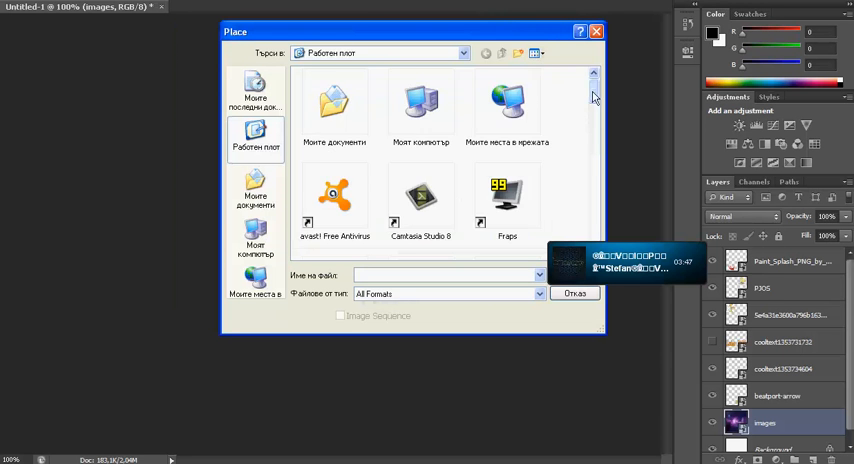
scroll("down", 3)
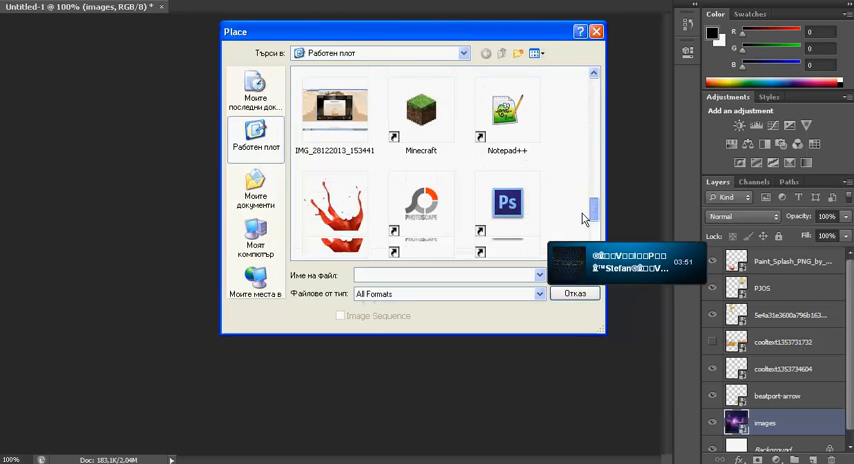
left_click(256, 188)
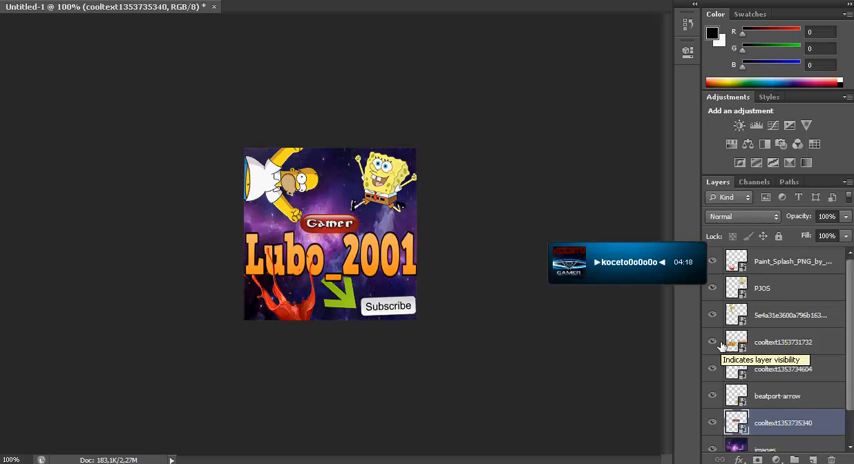
mouse_move(328, 404)
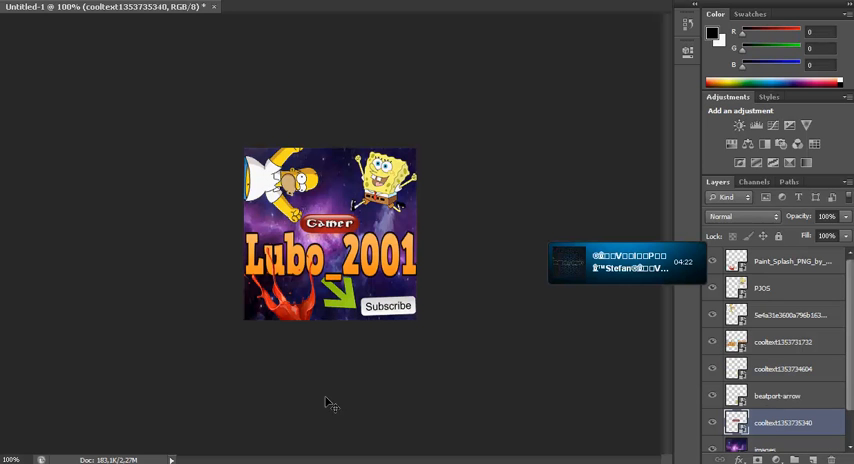